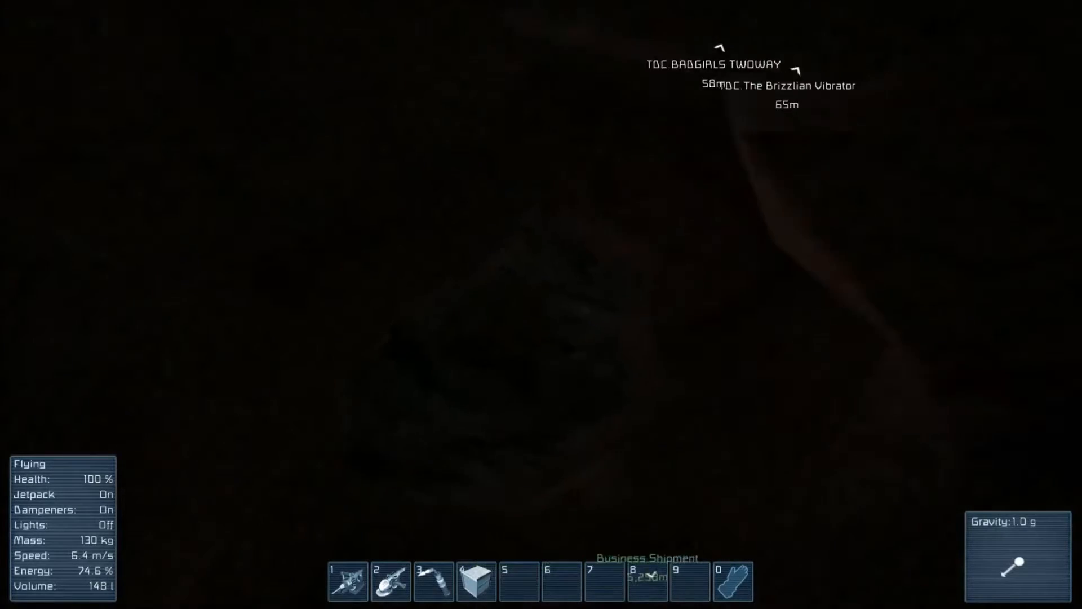
Equip the hand drill from toolbar slot 1 while flying through the dark cave.
key("1")
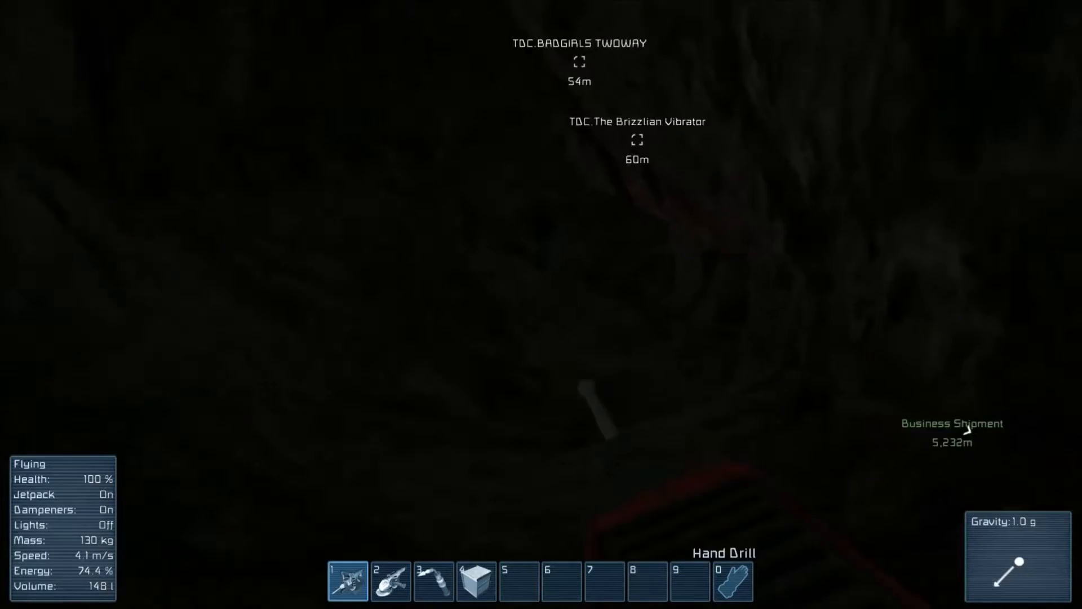